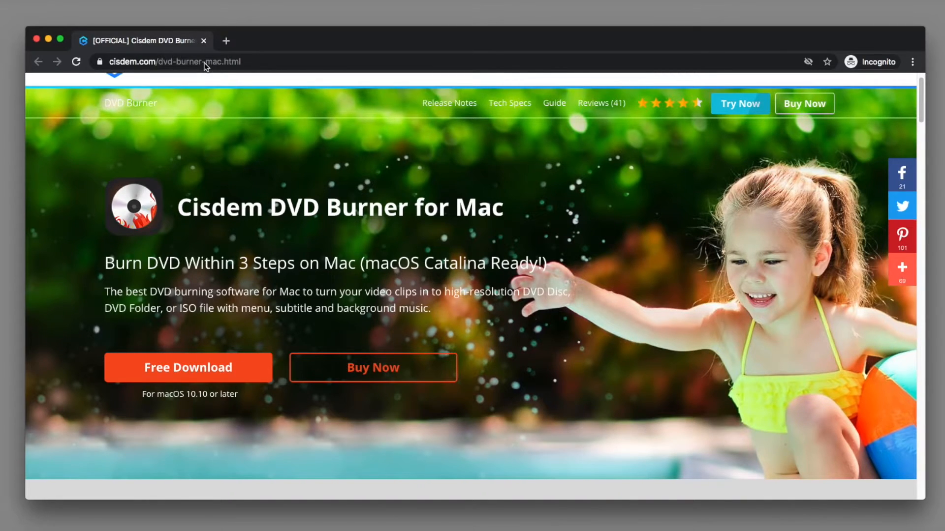
- Download the Cisdem DVD Burner for Mac installer from cisdem.com/dvd-burner-mac.html
{"action": "left_click", "coordinate": [200, 61]}
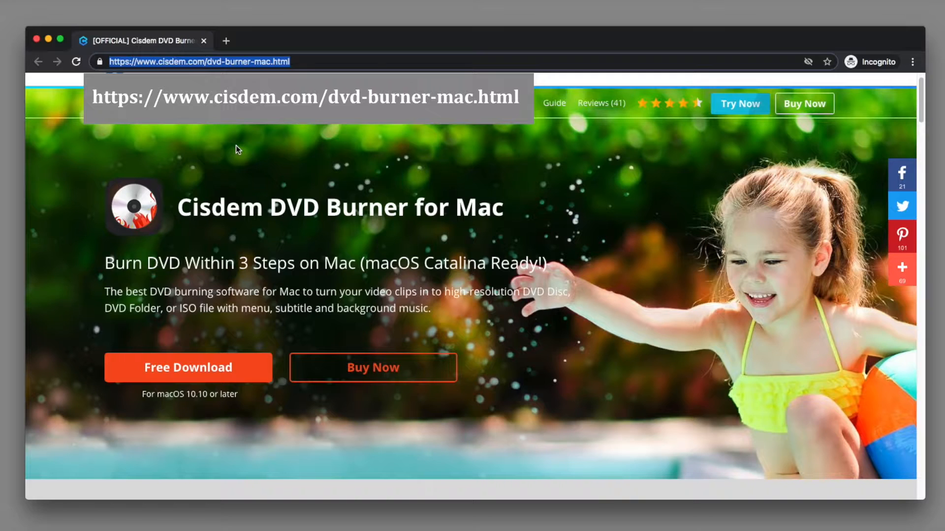
{"action": "mouse_move", "coordinate": [185, 344]}
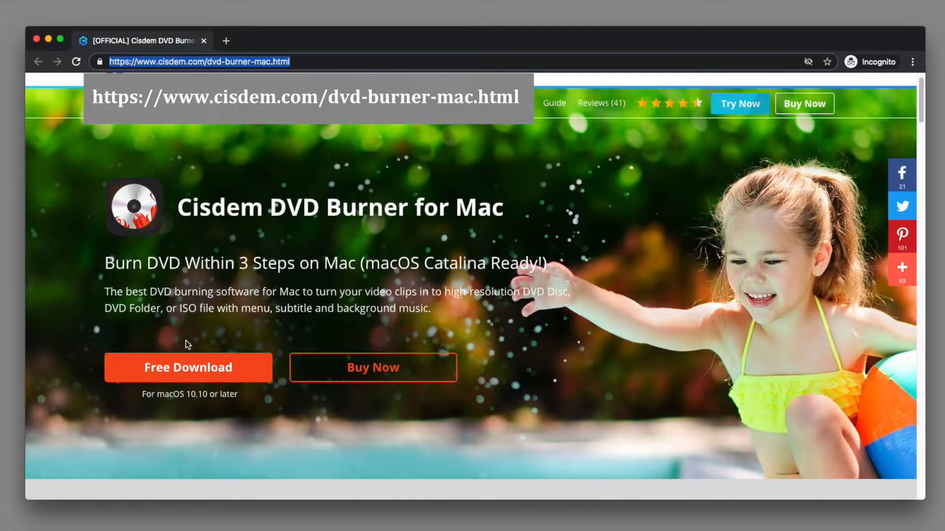
{"action": "left_click", "coordinate": [188, 367]}
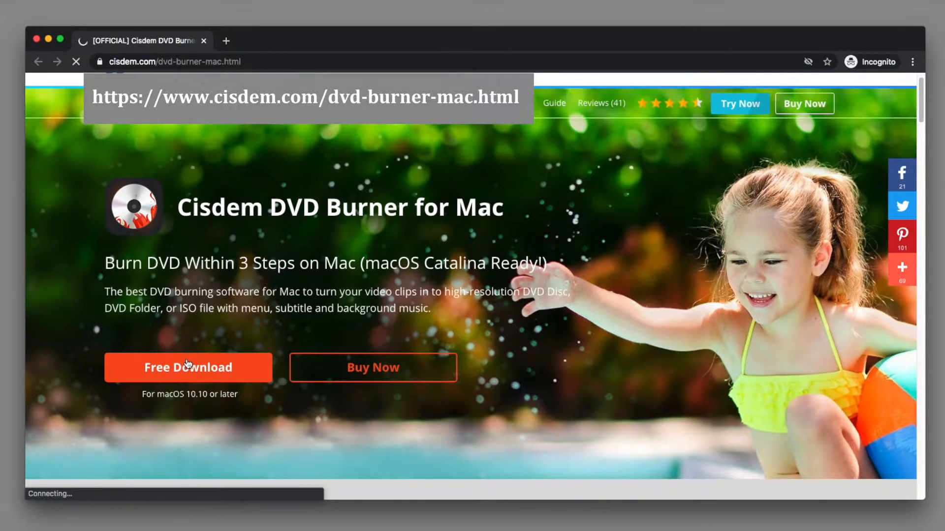
{"action": "left_click", "coordinate": [189, 367]}
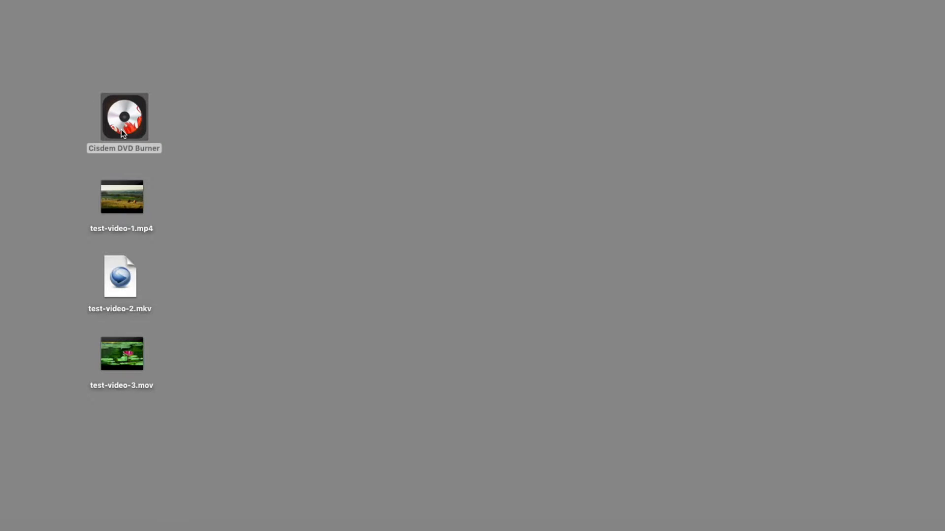
- Launch Cisdem DVD Burner and import test-video-1.mp4, test-video-2.mkv and test-video-3.mov
{"action": "double_click", "coordinate": [124, 117]}
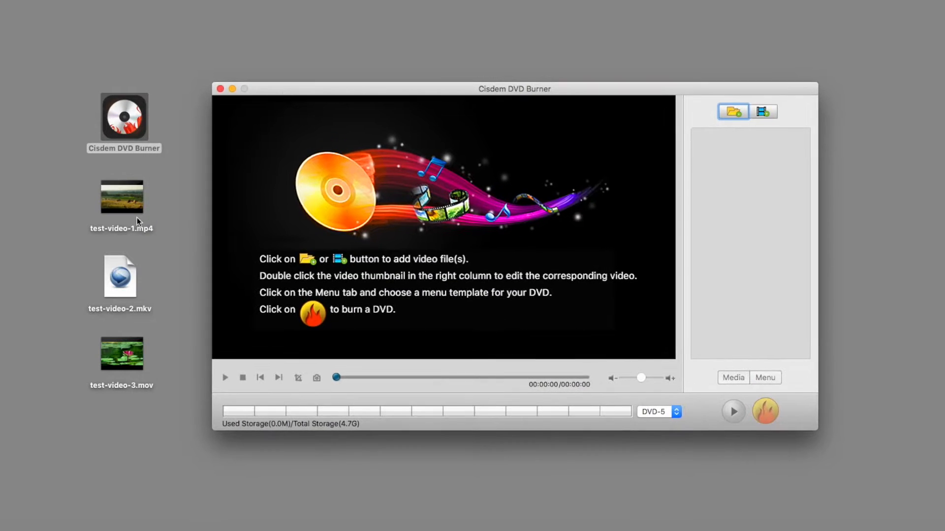
{"action": "left_click", "coordinate": [121, 196]}
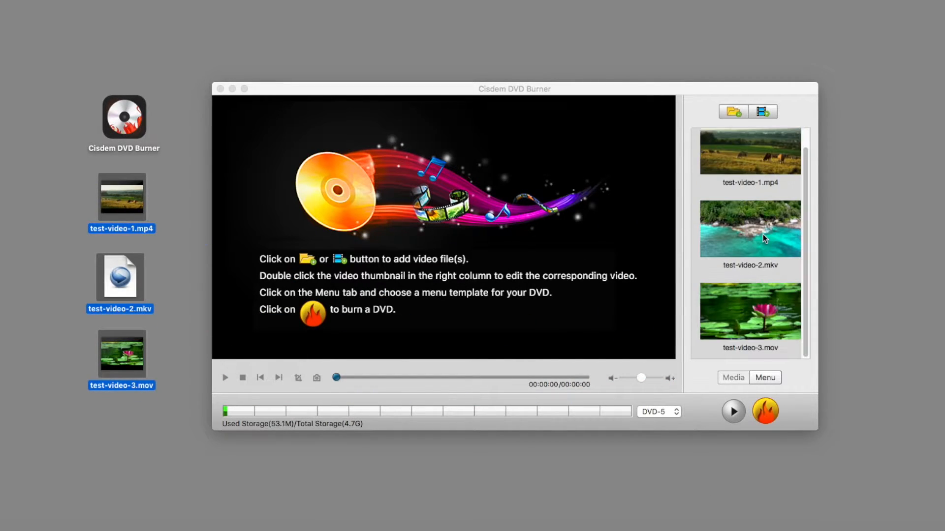
{"action": "left_click", "coordinate": [749, 152]}
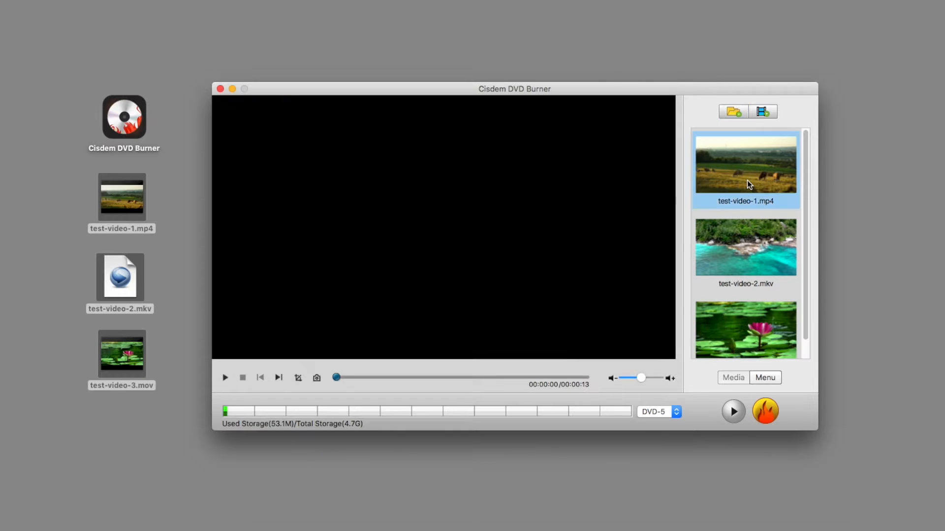
- Play test-video-1.mp4 and capture a frame as its thumbnail
{"action": "left_click", "coordinate": [226, 378]}
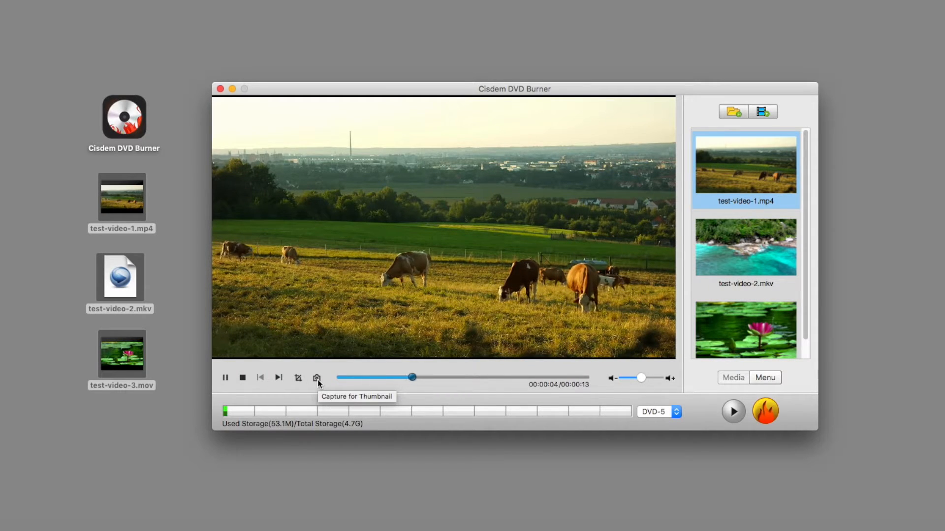
{"action": "left_click", "coordinate": [298, 377]}
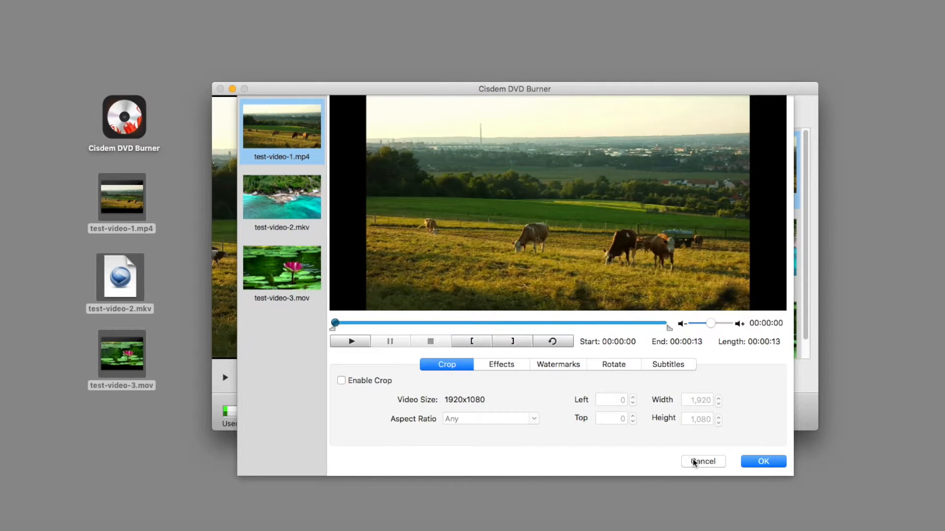
- Enable cropping at a 16:9 aspect ratio and raise test-video-1's brightness
{"action": "left_click", "coordinate": [704, 461]}
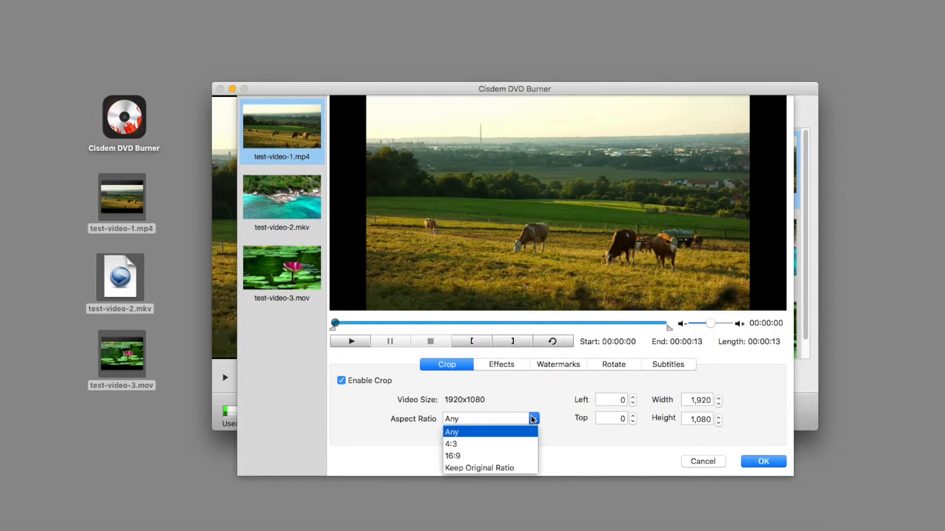
{"action": "left_click", "coordinate": [451, 444]}
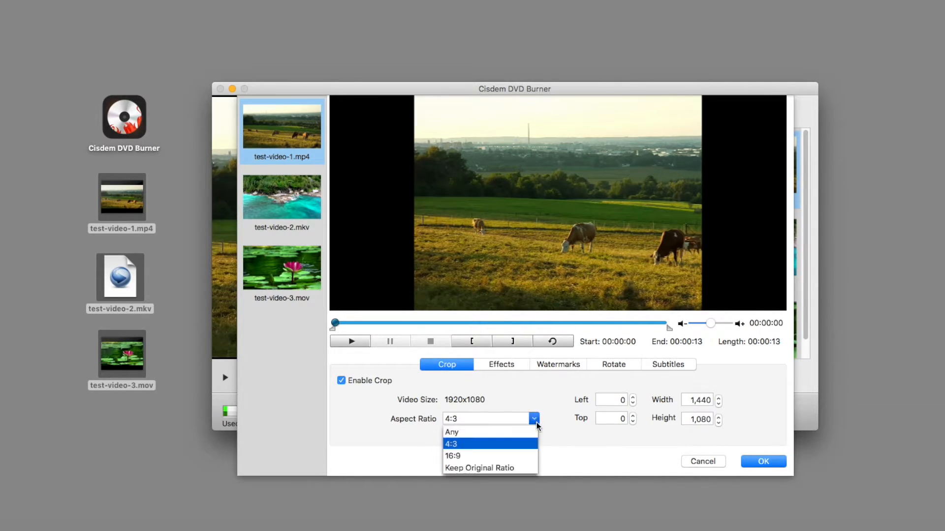
{"action": "left_click", "coordinate": [453, 456]}
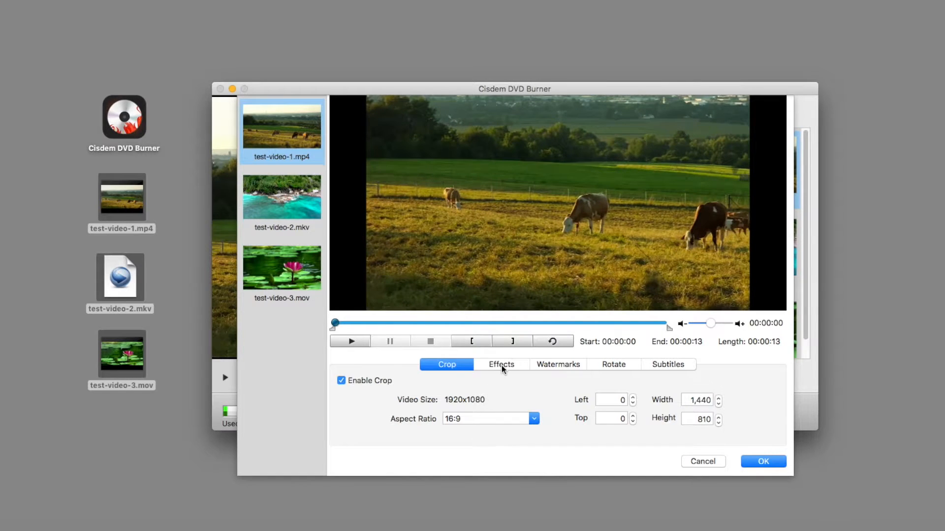
{"action": "left_click", "coordinate": [501, 364]}
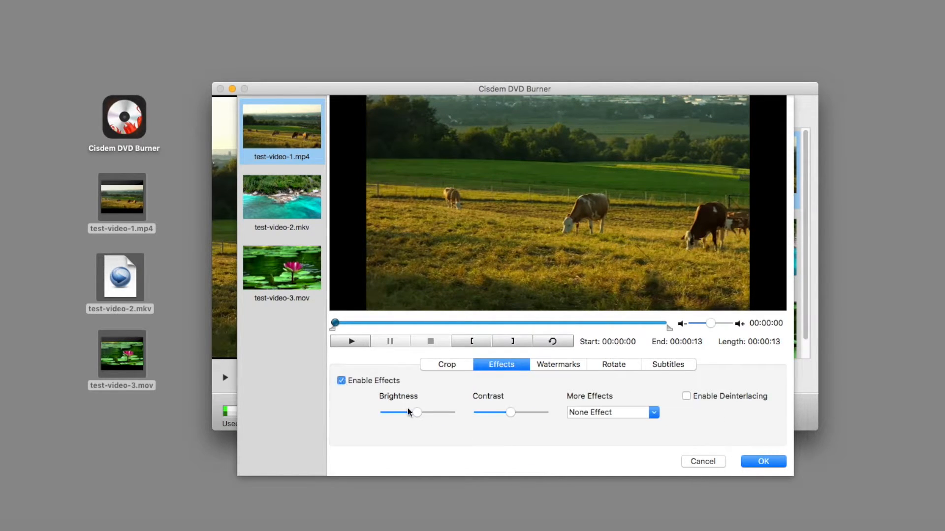
{"action": "left_click_drag", "start_coordinate": [416, 412], "coordinate": [426, 412]}
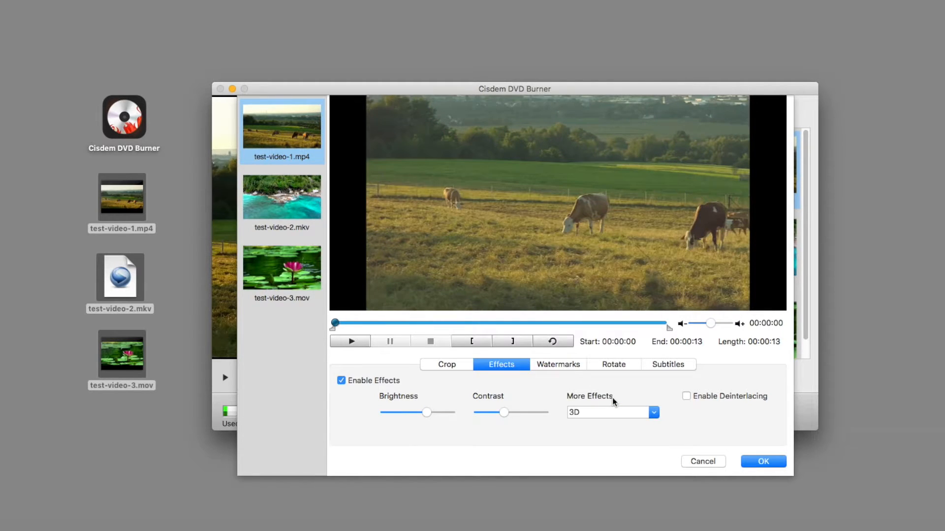
- Enable a 'my hometown' text watermark and briefly open its font settings
{"action": "left_click", "coordinate": [558, 365]}
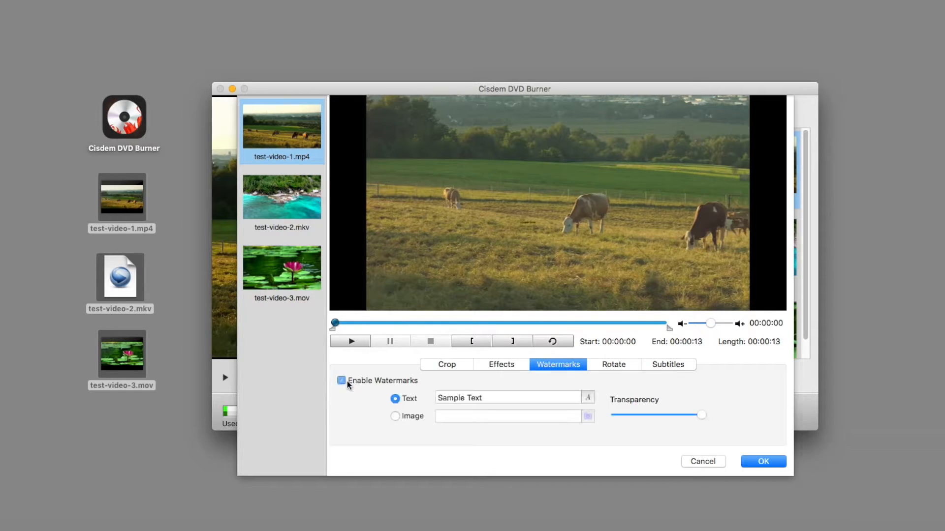
{"action": "type", "text": "m"}
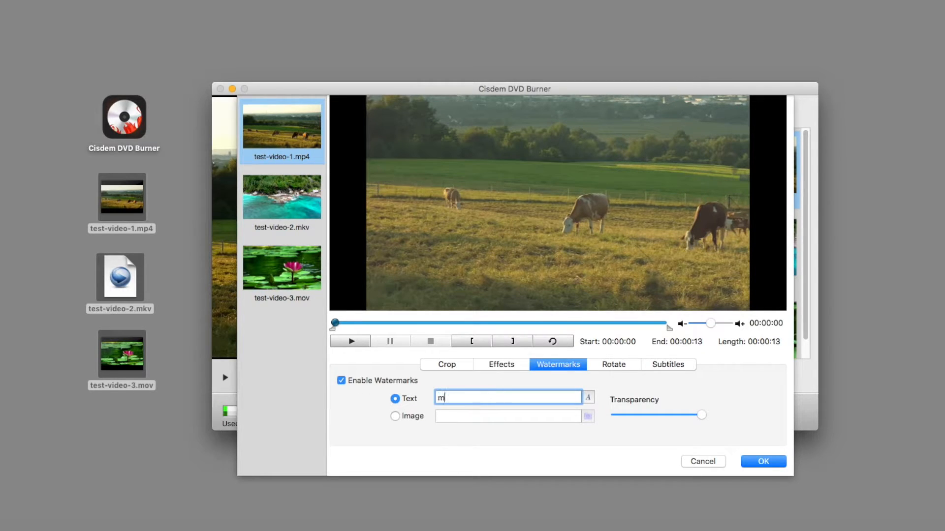
{"action": "type", "text": "y home"}
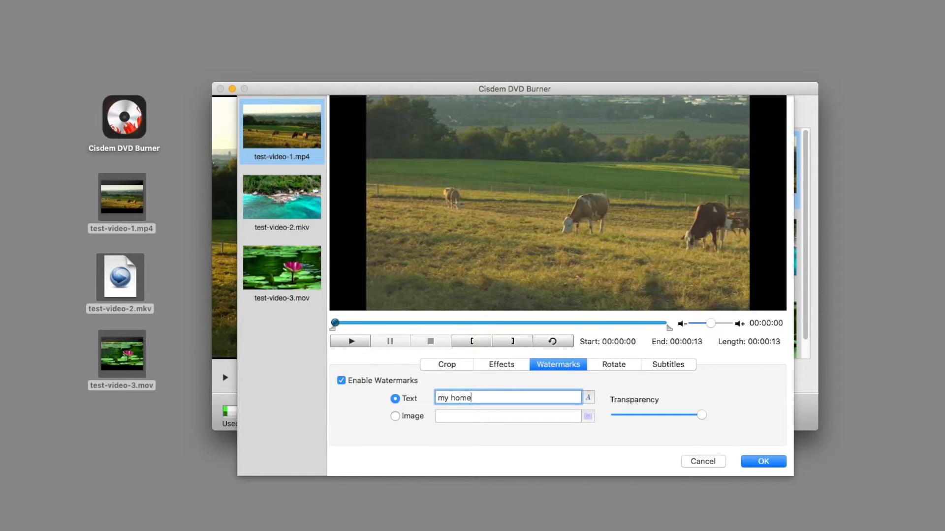
{"action": "type", "text": "town"}
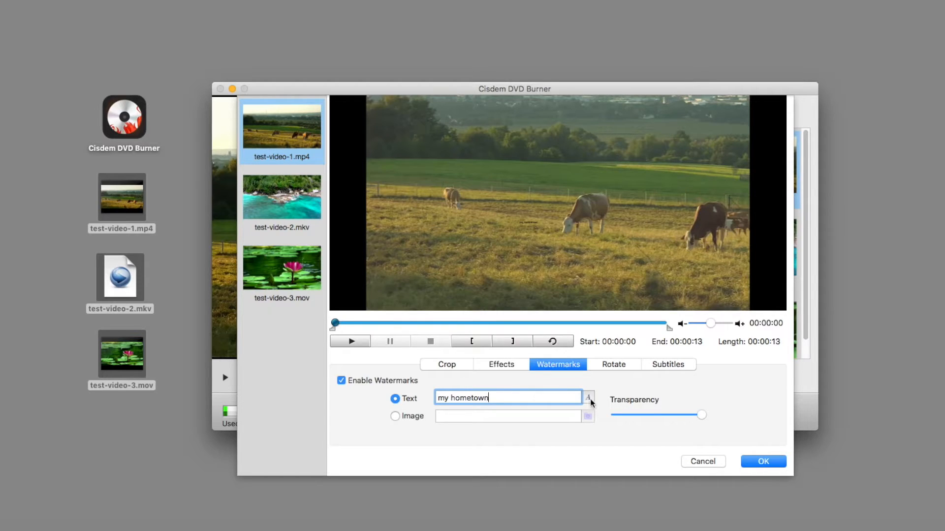
{"action": "left_click", "coordinate": [589, 398]}
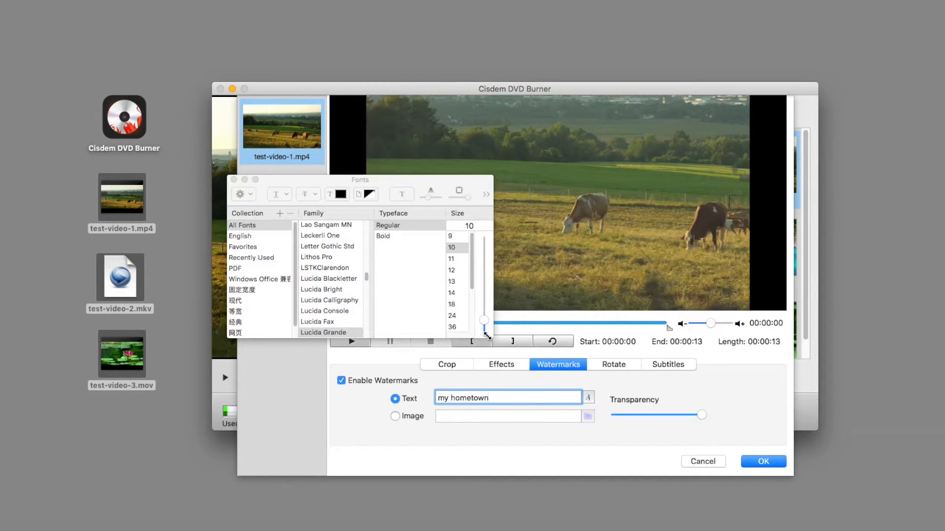
{"action": "left_click", "coordinate": [452, 325]}
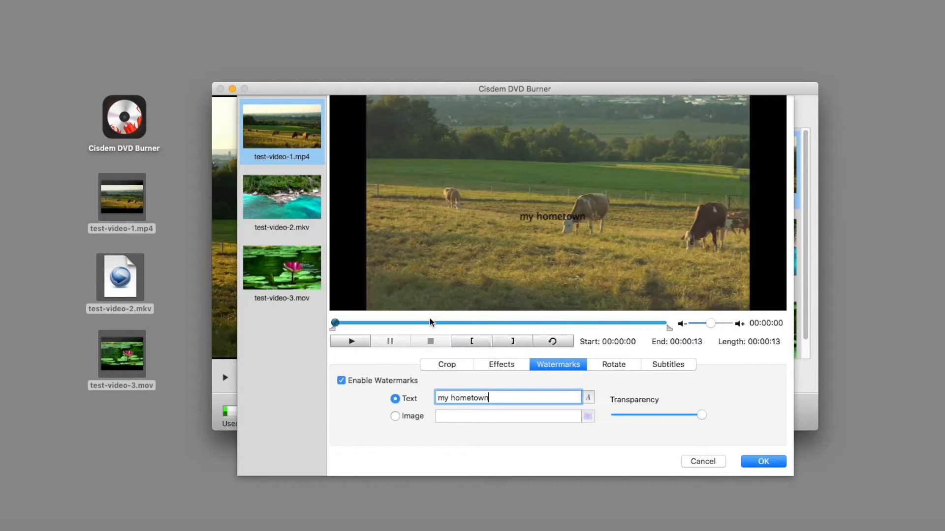
- Enable rotation, rotate left then back right, and apply test-video-1's edits
{"action": "left_click", "coordinate": [614, 365]}
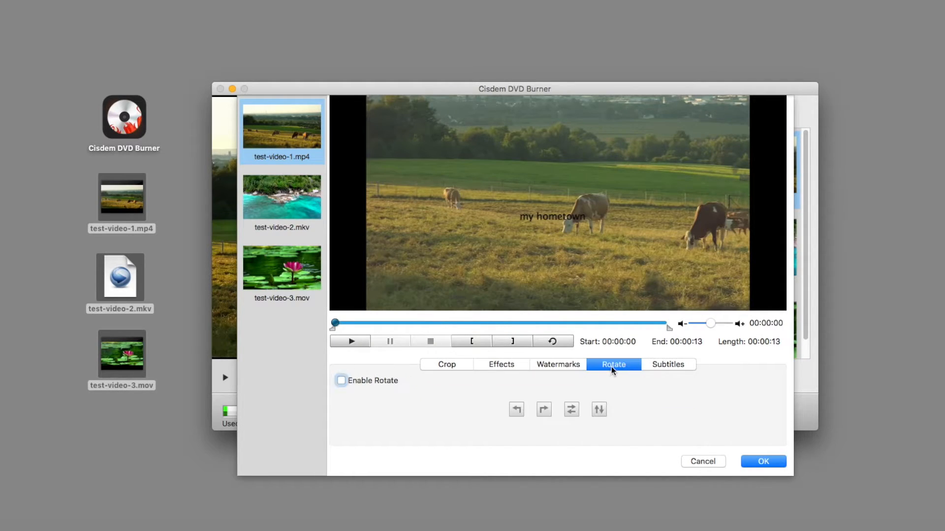
{"action": "left_click", "coordinate": [340, 380]}
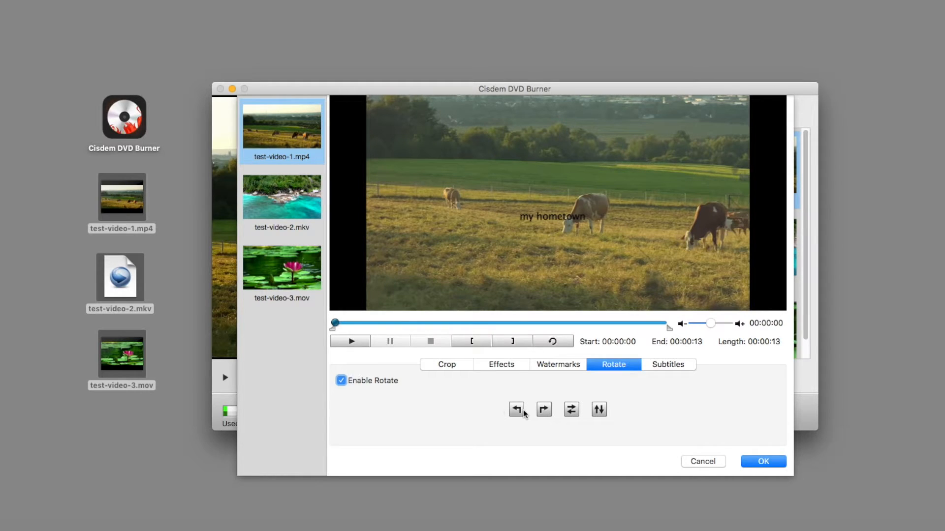
{"action": "left_click", "coordinate": [516, 410]}
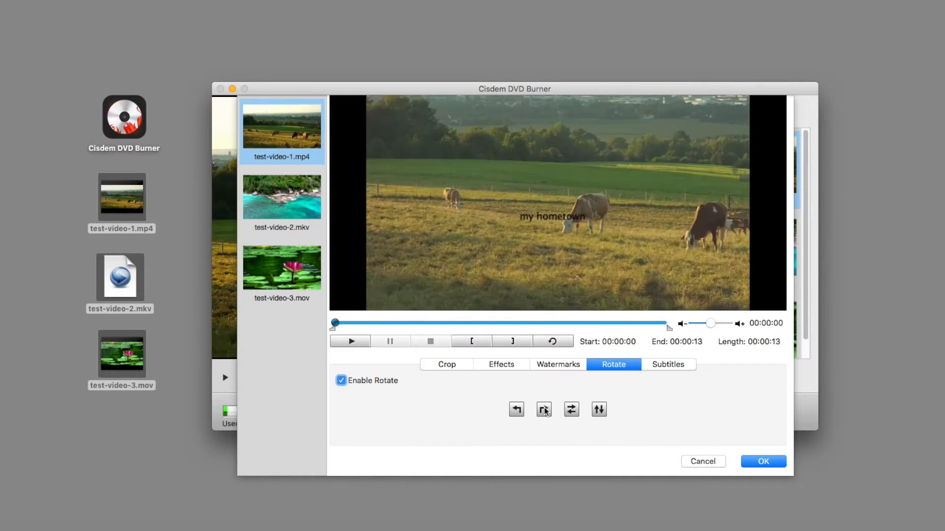
{"action": "left_click", "coordinate": [668, 365]}
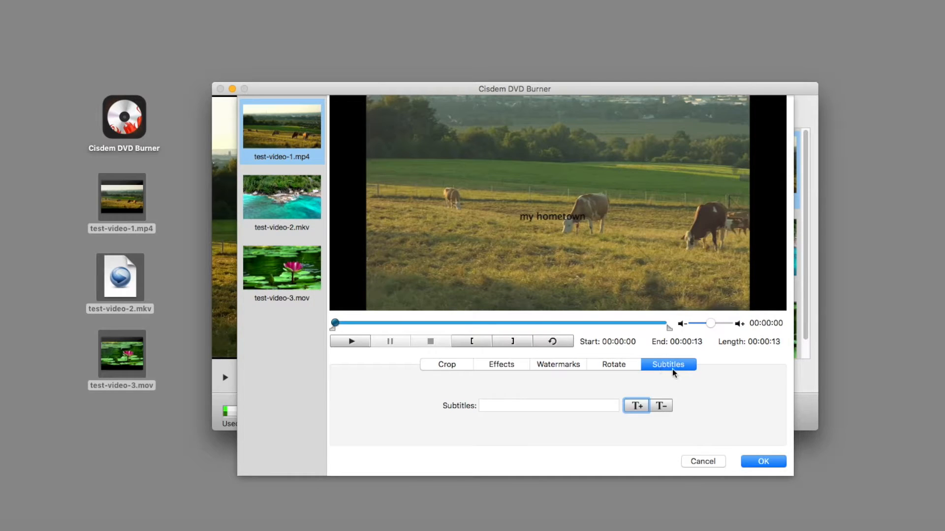
{"action": "left_click", "coordinate": [763, 461]}
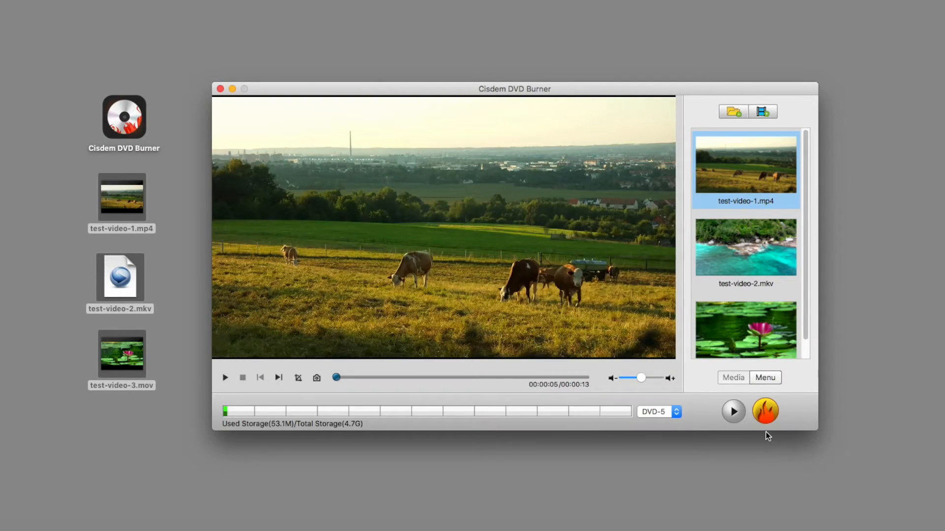
- Browse menu templates, trying Classic 6 and Valentine's Day 1, ending on the brick-wall cat design
{"action": "left_click", "coordinate": [764, 378]}
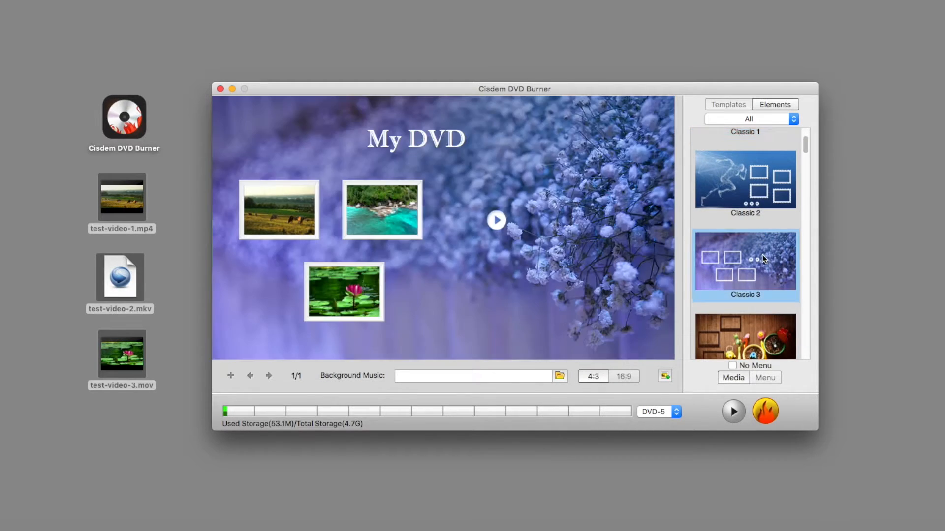
{"action": "scroll", "scroll_direction": "down", "scroll_amount": 3}
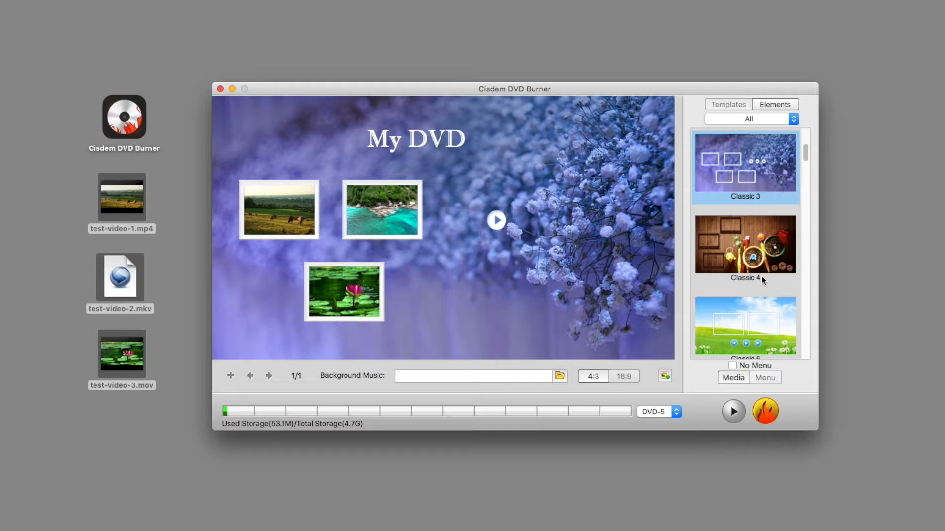
{"action": "left_click", "coordinate": [763, 284]}
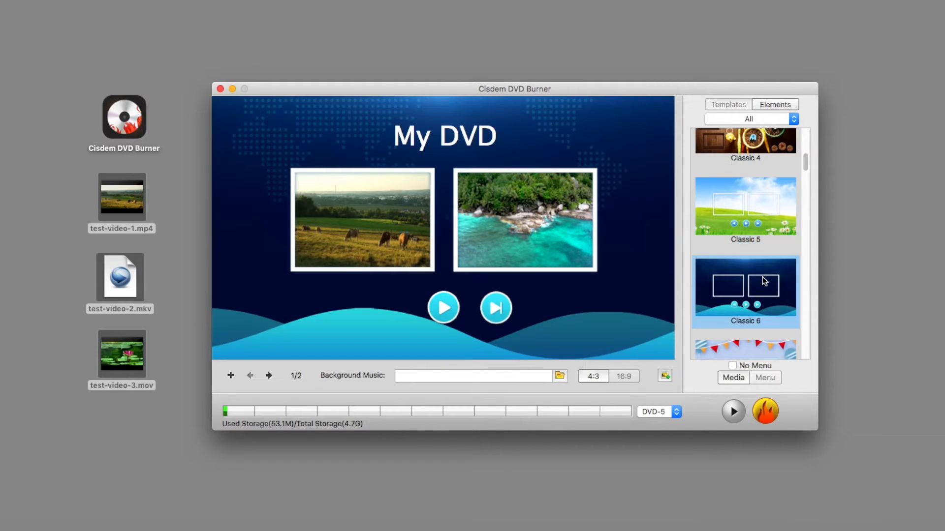
{"action": "scroll", "scroll_direction": "down", "scroll_amount": 3}
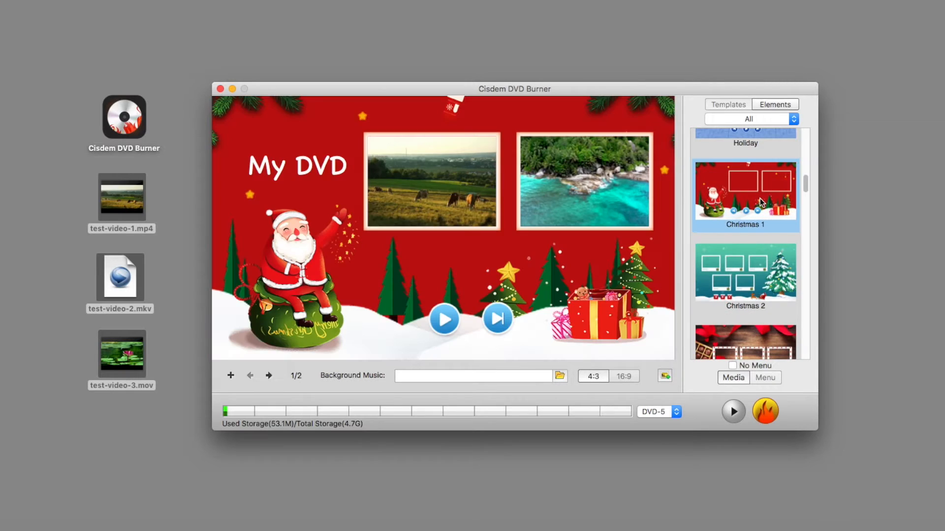
{"action": "left_click", "coordinate": [745, 296]}
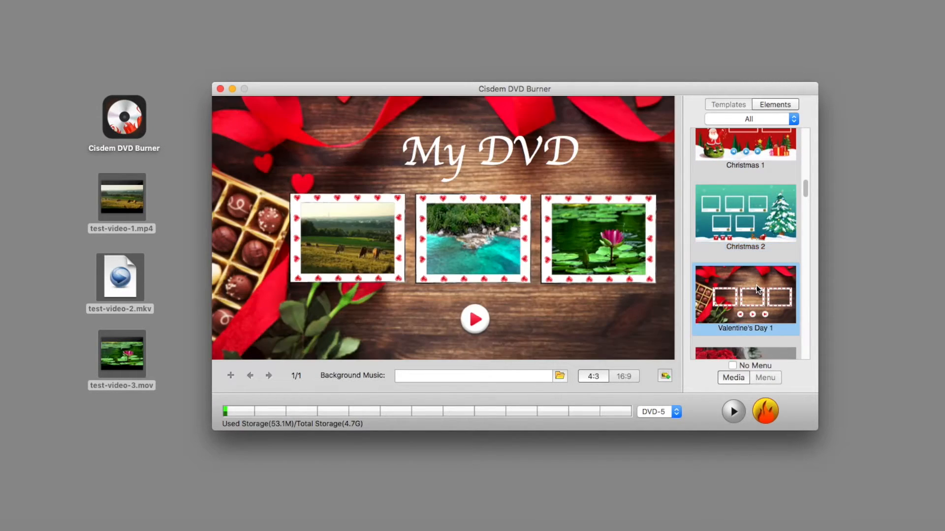
{"action": "scroll", "scroll_direction": "down", "scroll_amount": 3}
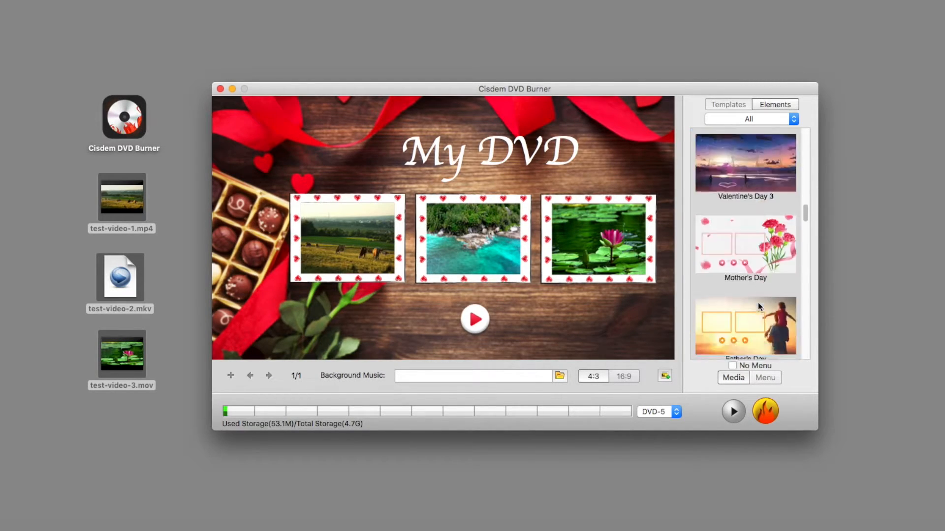
{"action": "scroll", "scroll_direction": "down", "scroll_amount": 3}
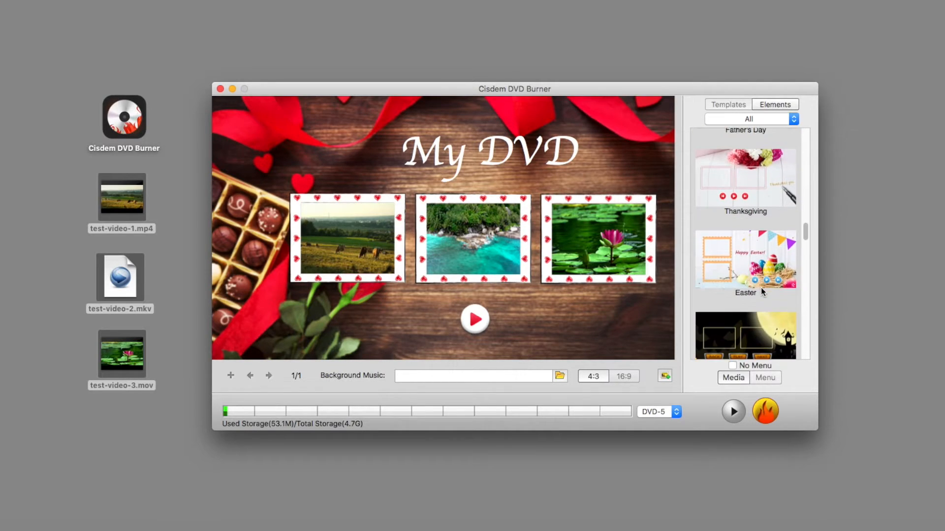
{"action": "scroll", "scroll_direction": "down", "scroll_amount": 3}
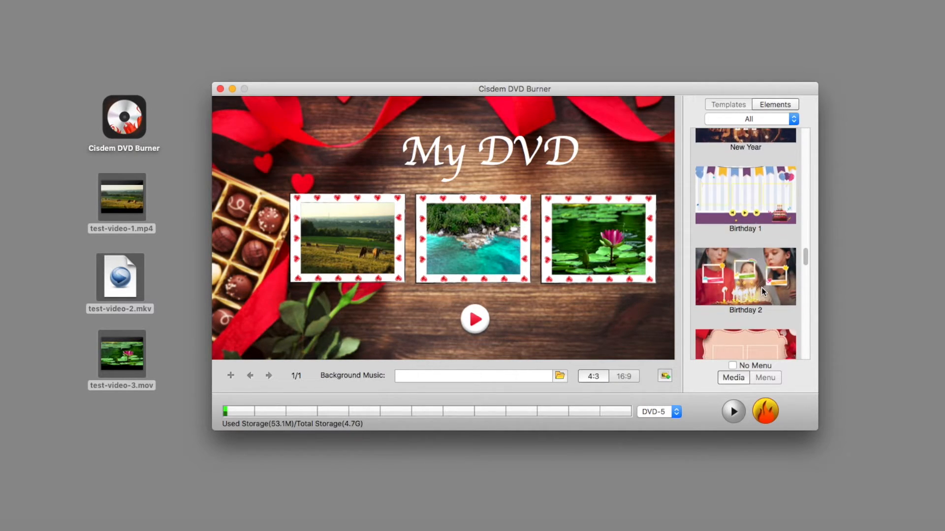
{"action": "scroll", "scroll_direction": "down", "scroll_amount": 3}
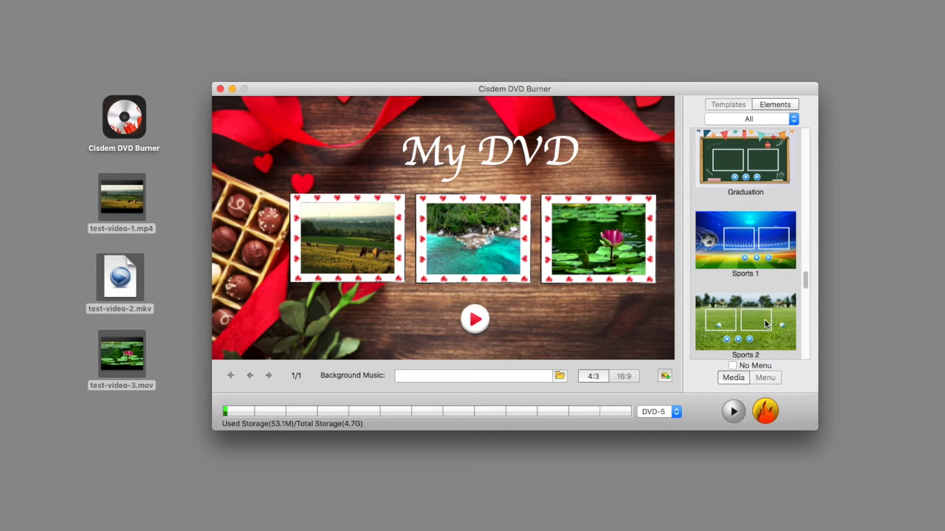
{"action": "scroll", "scroll_direction": "down", "scroll_amount": 3}
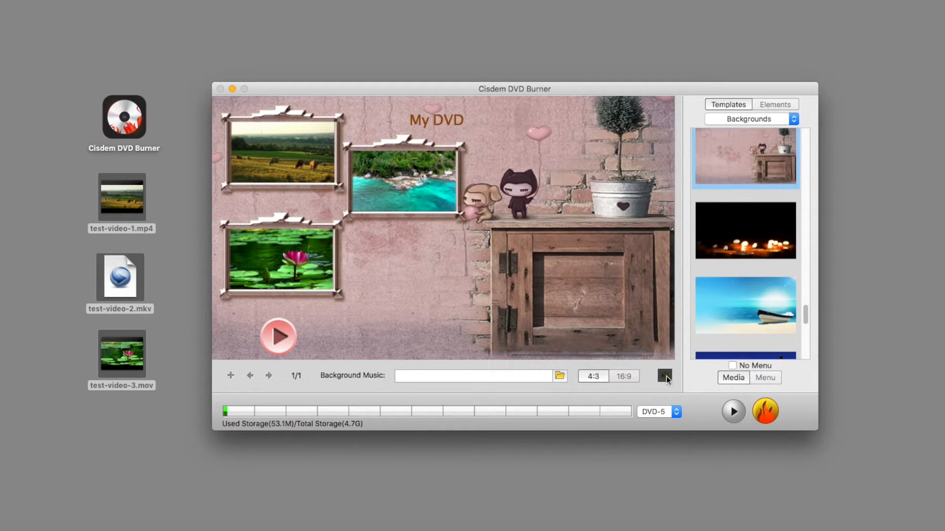
- Load background-image.jpg from Movies as the custom menu background
{"action": "left_click", "coordinate": [663, 376]}
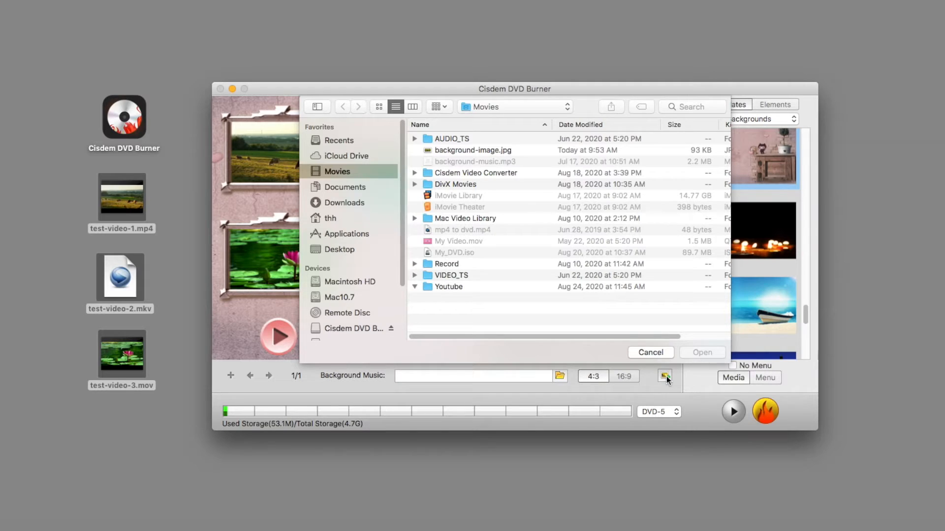
{"action": "left_click", "coordinate": [650, 353]}
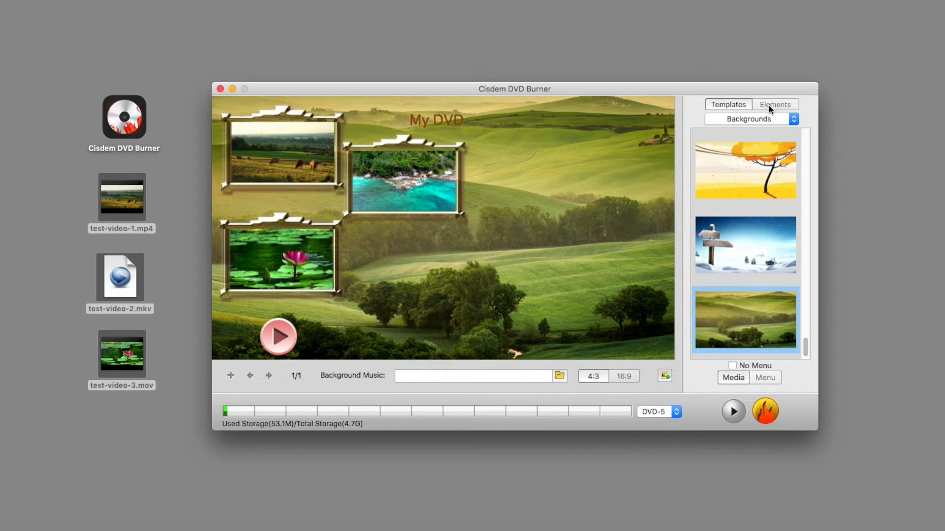
- Apply the rainbow SMILE! frame to the thumbnails and the red play button style
{"action": "left_click", "coordinate": [750, 119]}
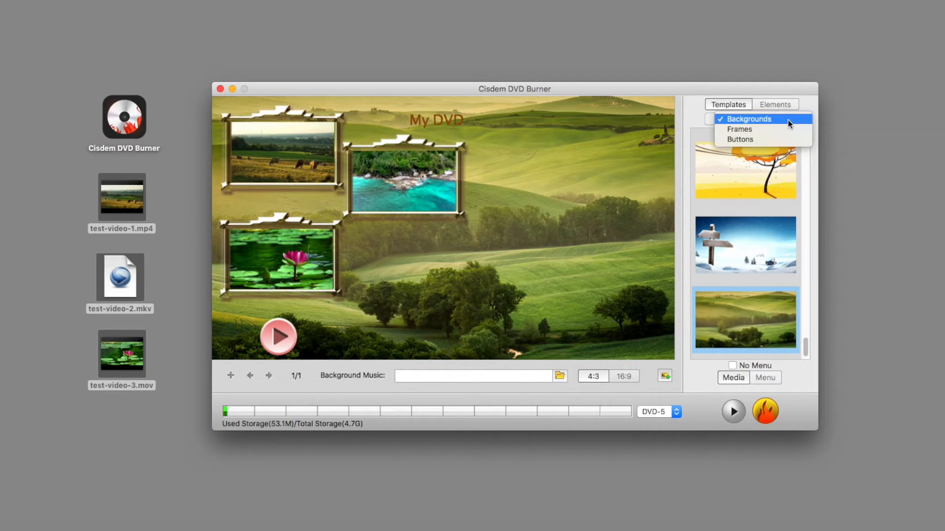
{"action": "left_click", "coordinate": [739, 129]}
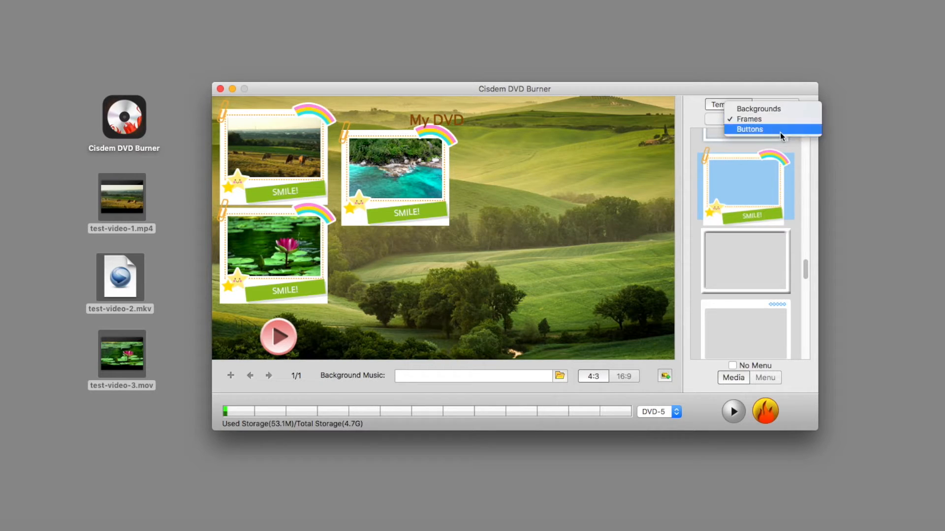
{"action": "left_click", "coordinate": [749, 129]}
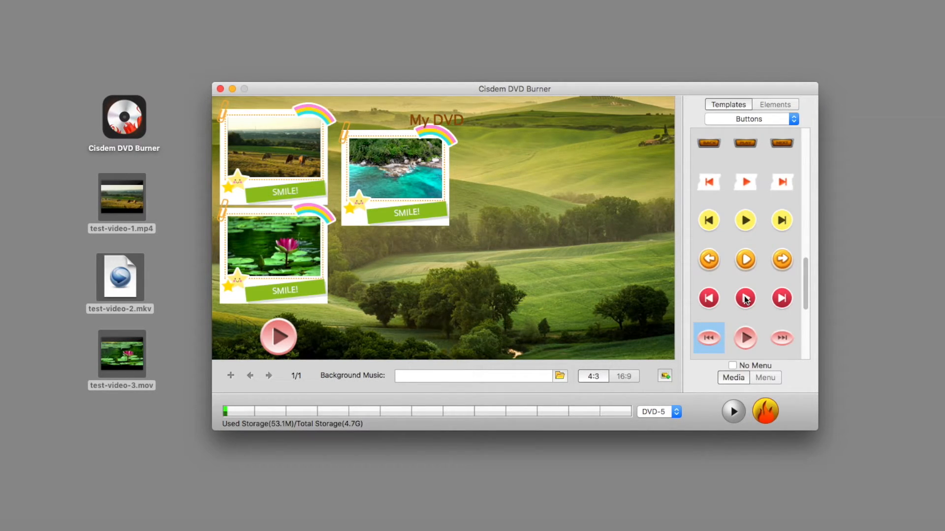
{"action": "left_click", "coordinate": [745, 298]}
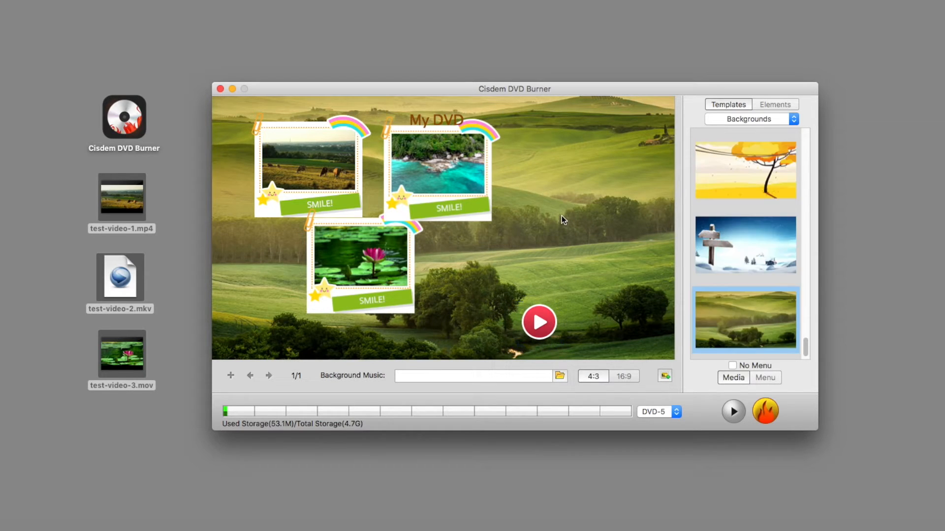
- Move the title right, retitle it 'My Hometown' at size 48, and add background-music.mp3
{"action": "left_click_drag", "start_coordinate": [434, 119], "coordinate": [540, 241]}
{"action": "type", "text": "My Hom"}
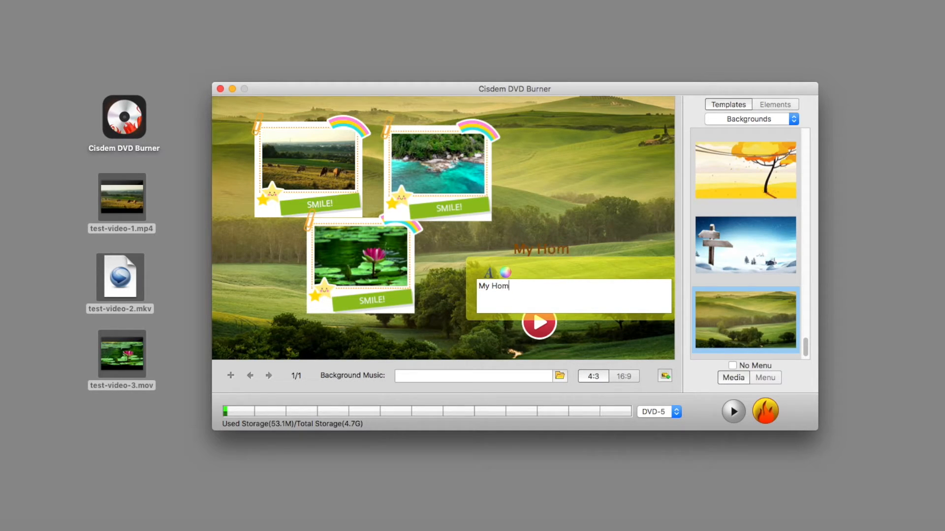
{"action": "type", "text": "etown"}
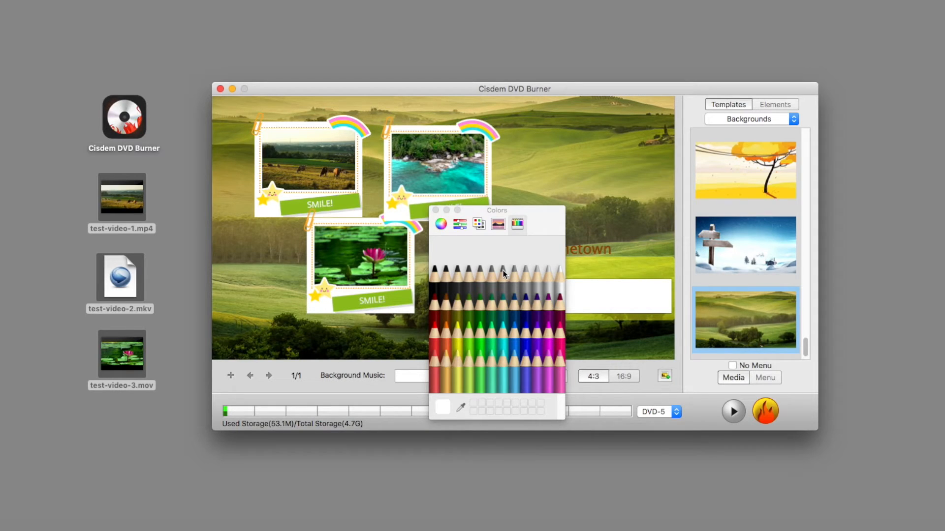
{"action": "mouse_move", "coordinate": [558, 269]}
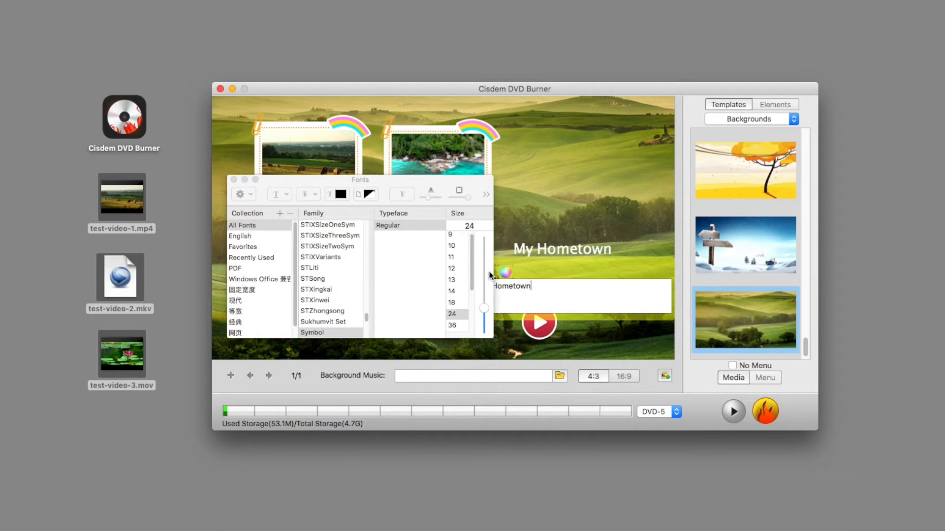
{"action": "left_click", "coordinate": [452, 296]}
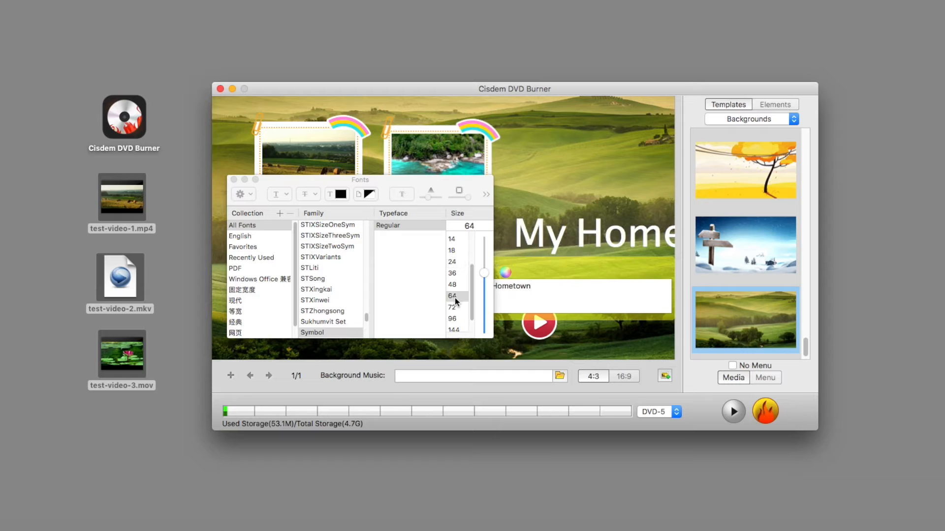
{"action": "left_click", "coordinate": [452, 284]}
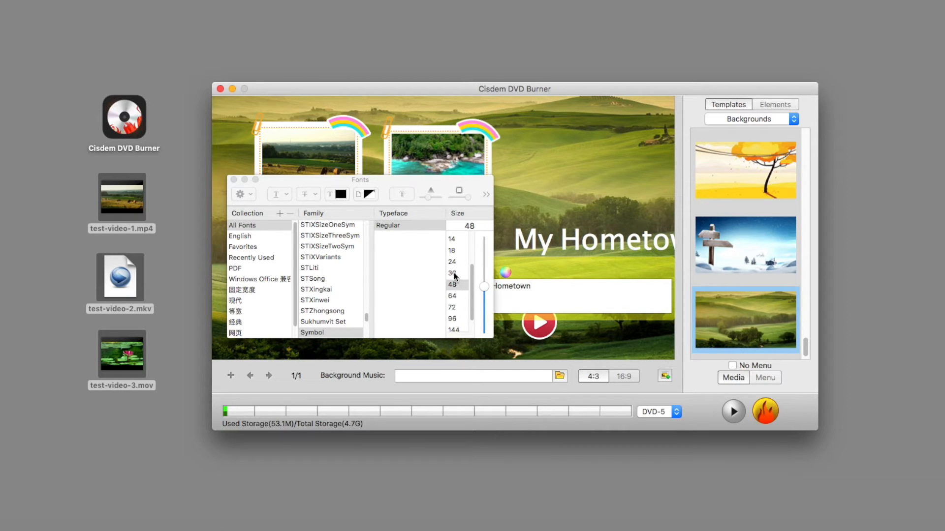
{"action": "left_click", "coordinate": [234, 179]}
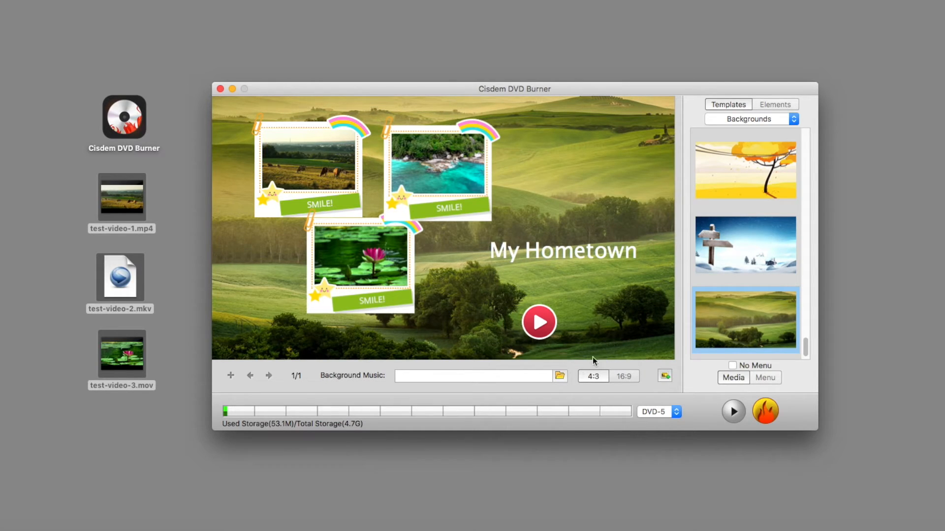
{"action": "left_click", "coordinate": [559, 376]}
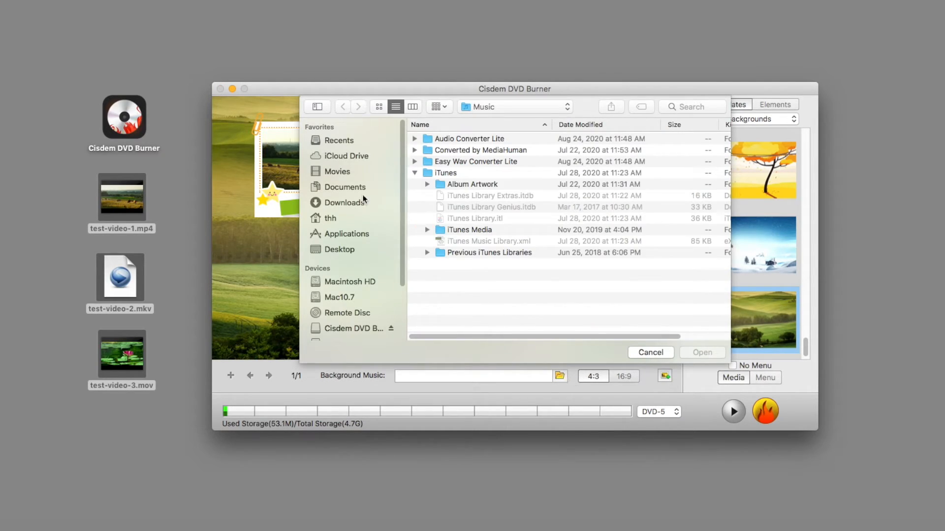
{"action": "left_click", "coordinate": [702, 353]}
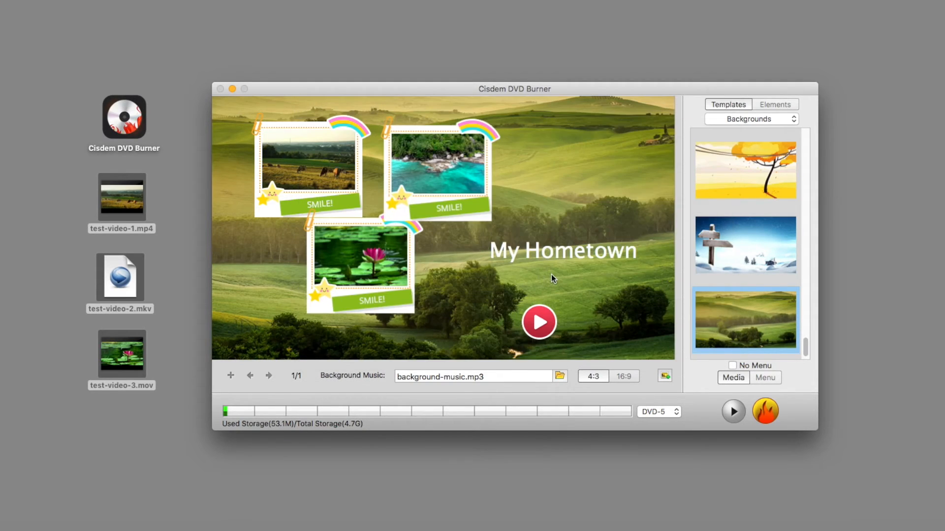
{"action": "mouse_move", "coordinate": [619, 349]}
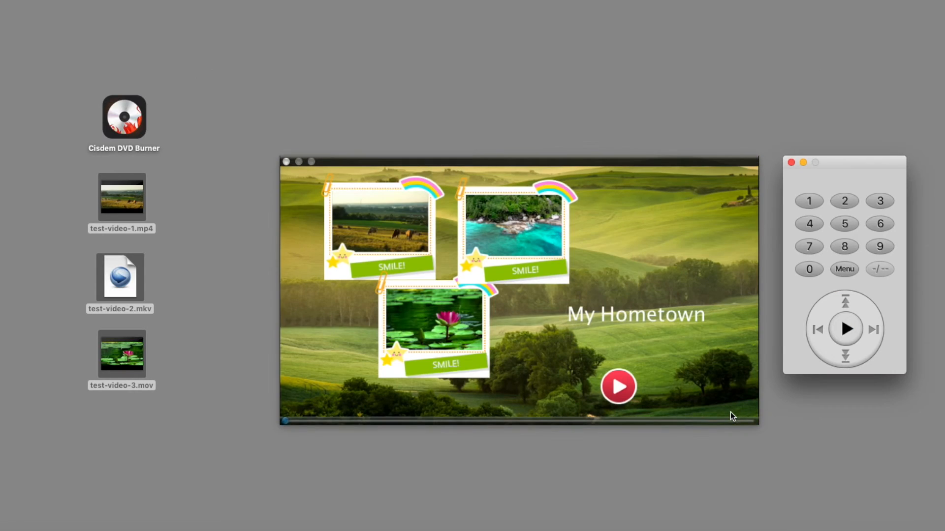
{"action": "left_click", "coordinate": [809, 201]}
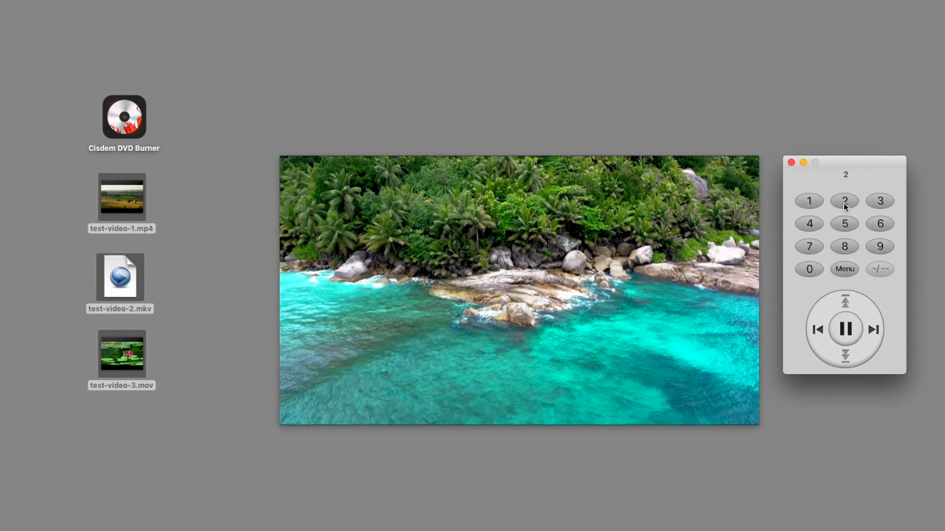
{"action": "mouse_move", "coordinate": [752, 165]}
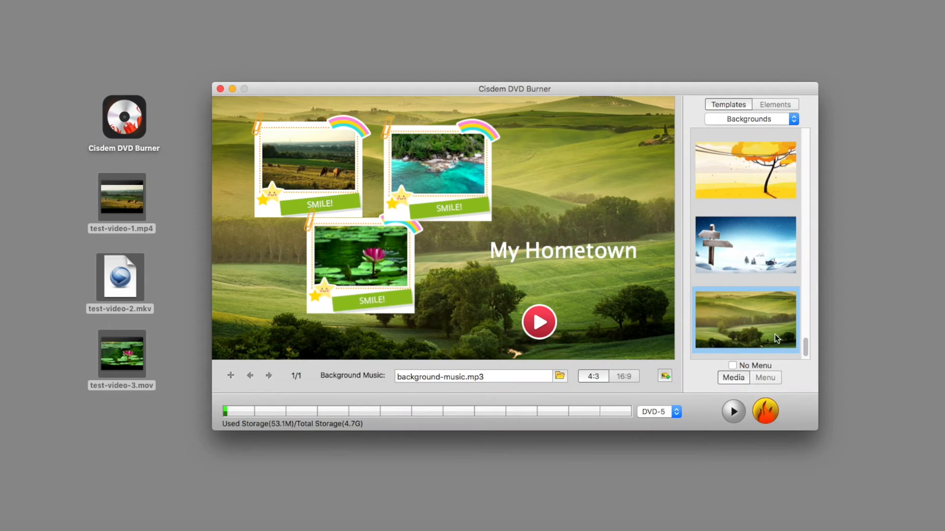
- Burn to a DVD folder in Movies with PAL TV standard and 16:9 aspect ratio
{"action": "left_click", "coordinate": [765, 412]}
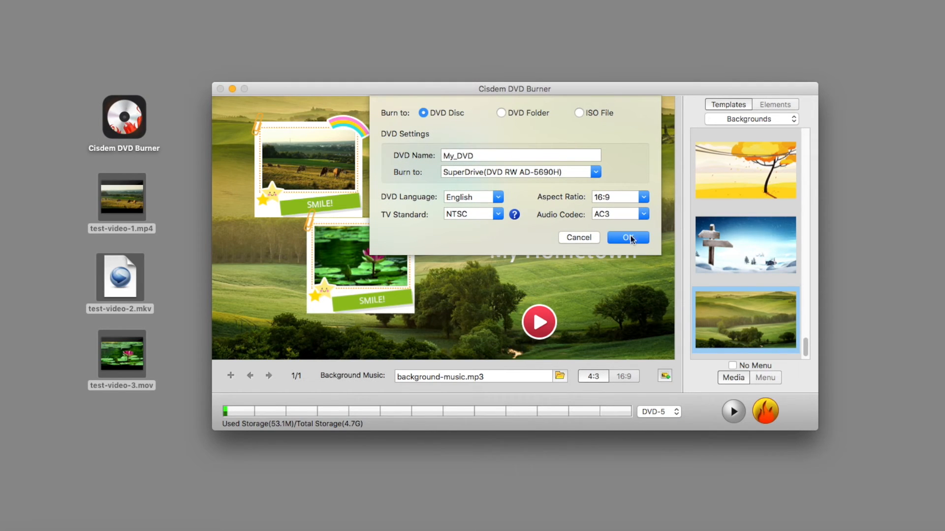
{"action": "mouse_move", "coordinate": [509, 122]}
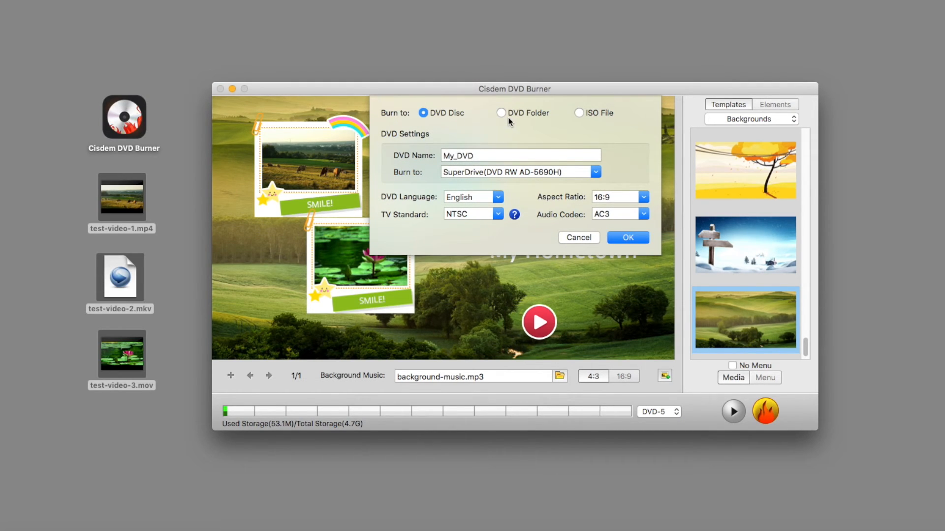
{"action": "left_click", "coordinate": [501, 114]}
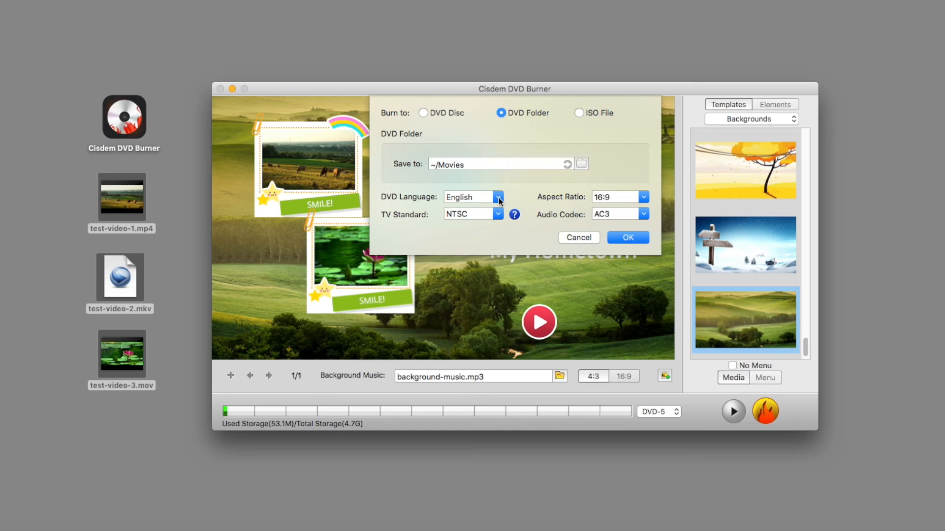
{"action": "left_click", "coordinate": [497, 197]}
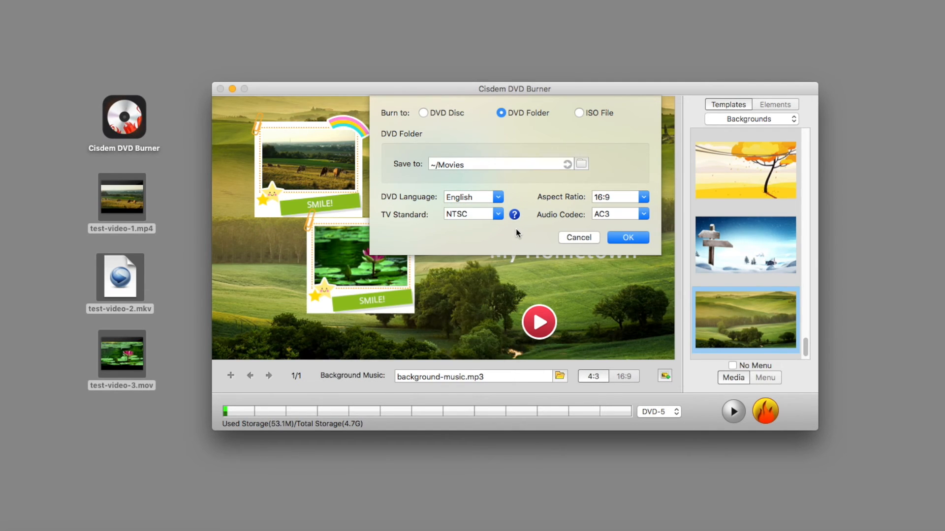
{"action": "left_click", "coordinate": [643, 197]}
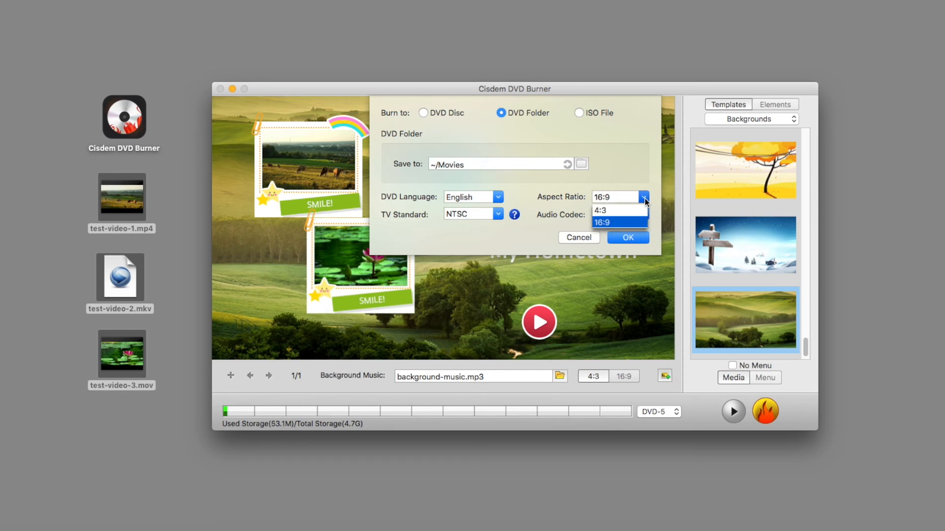
{"action": "left_click", "coordinate": [615, 223]}
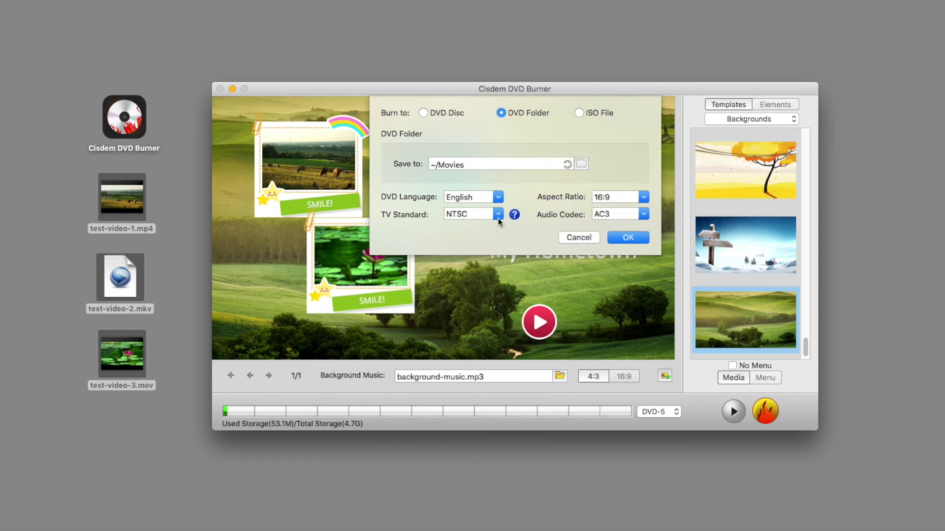
{"action": "left_click", "coordinate": [497, 214]}
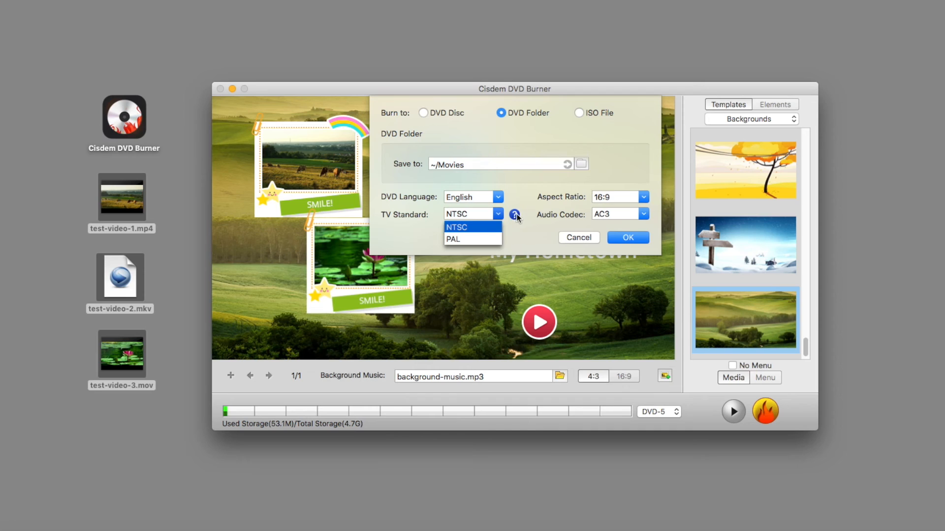
{"action": "left_click", "coordinate": [514, 215]}
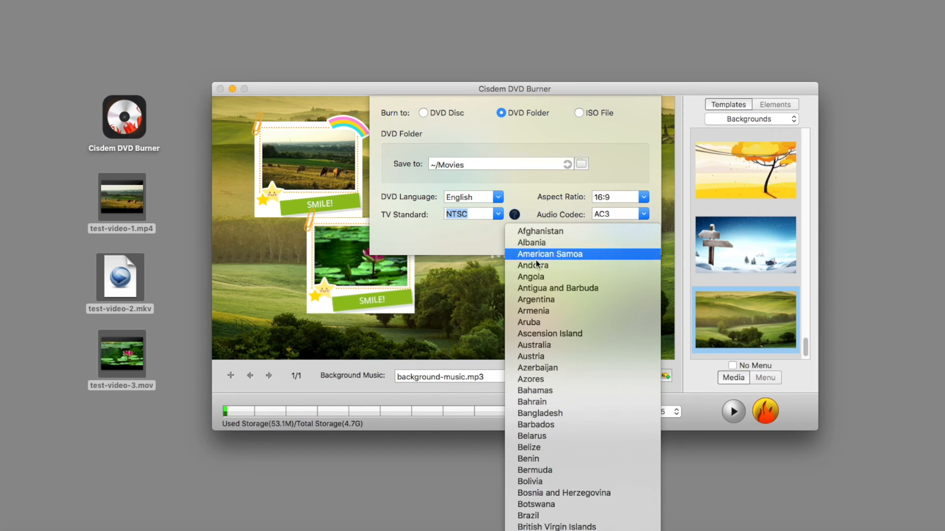
{"action": "left_click", "coordinate": [469, 214]}
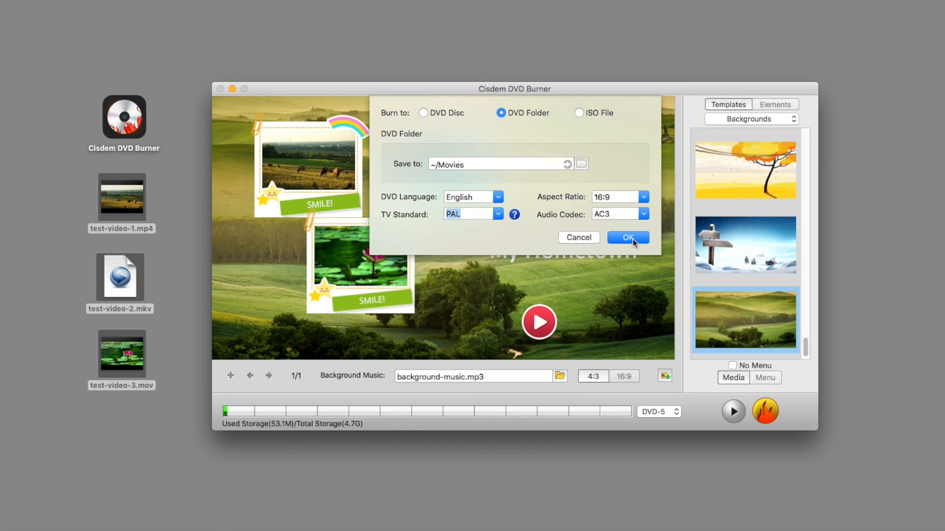
{"action": "left_click", "coordinate": [627, 238]}
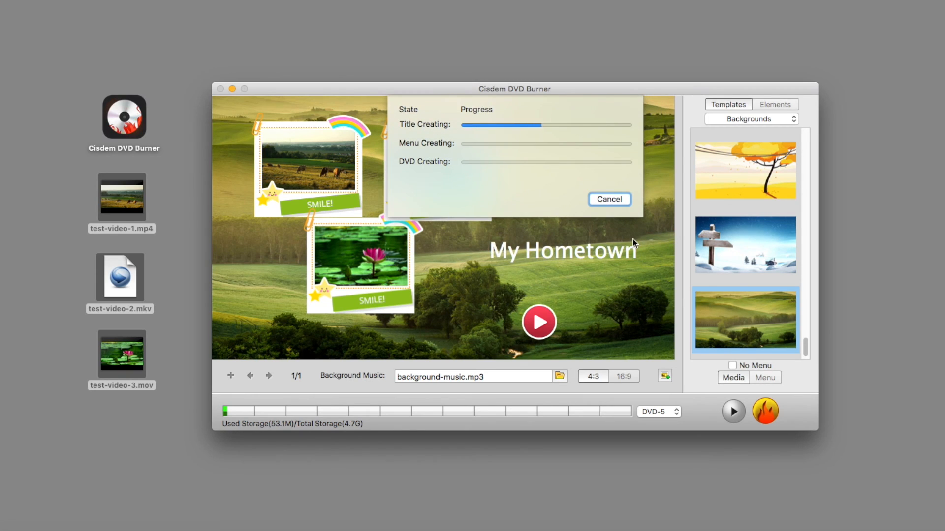